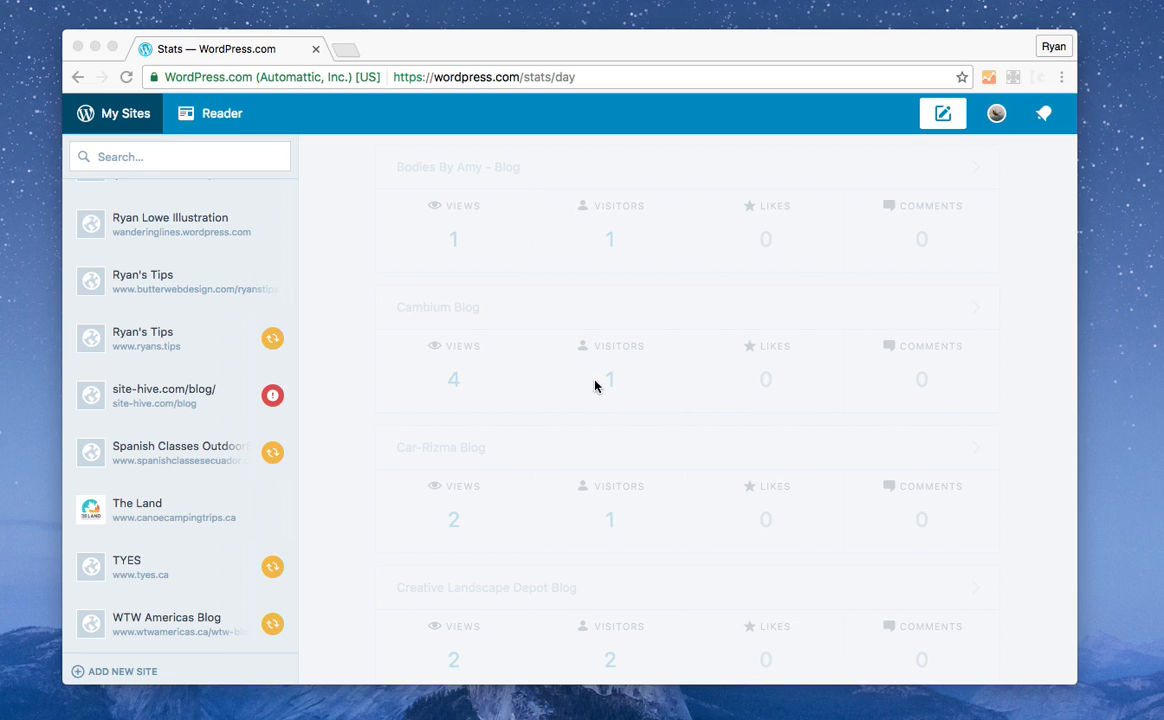
# Select the Ryan's Tips site from the site list to show its stats.
pyautogui.scroll(3)
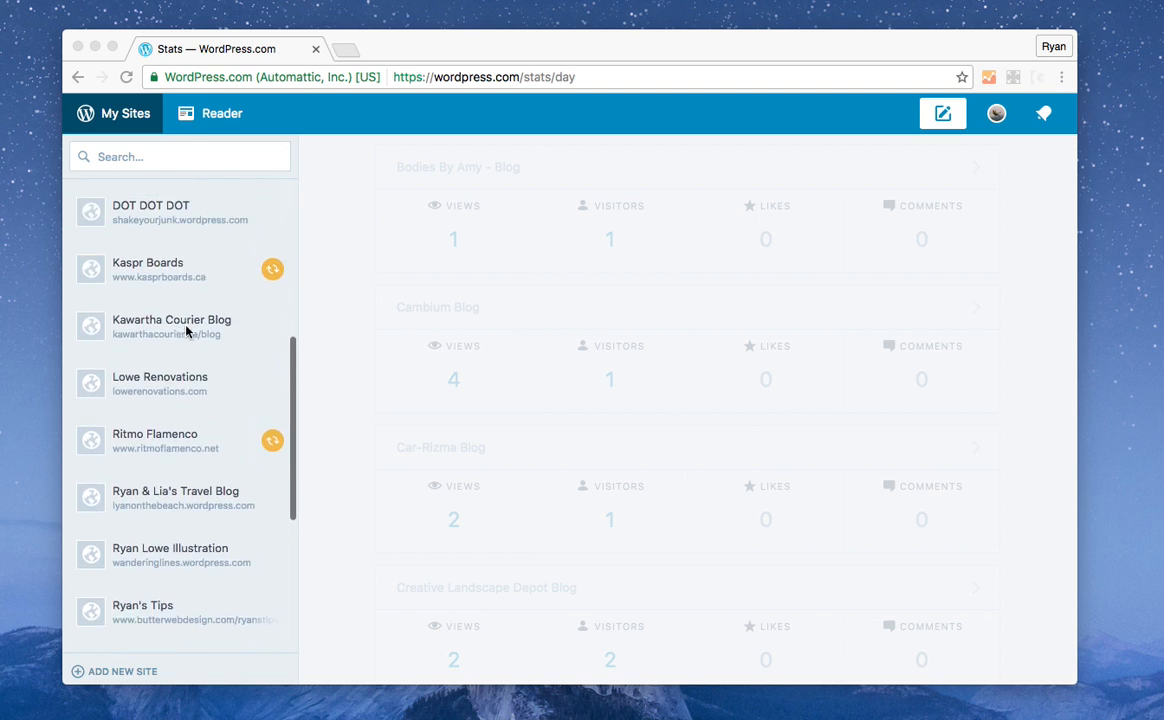
pyautogui.scroll(3)
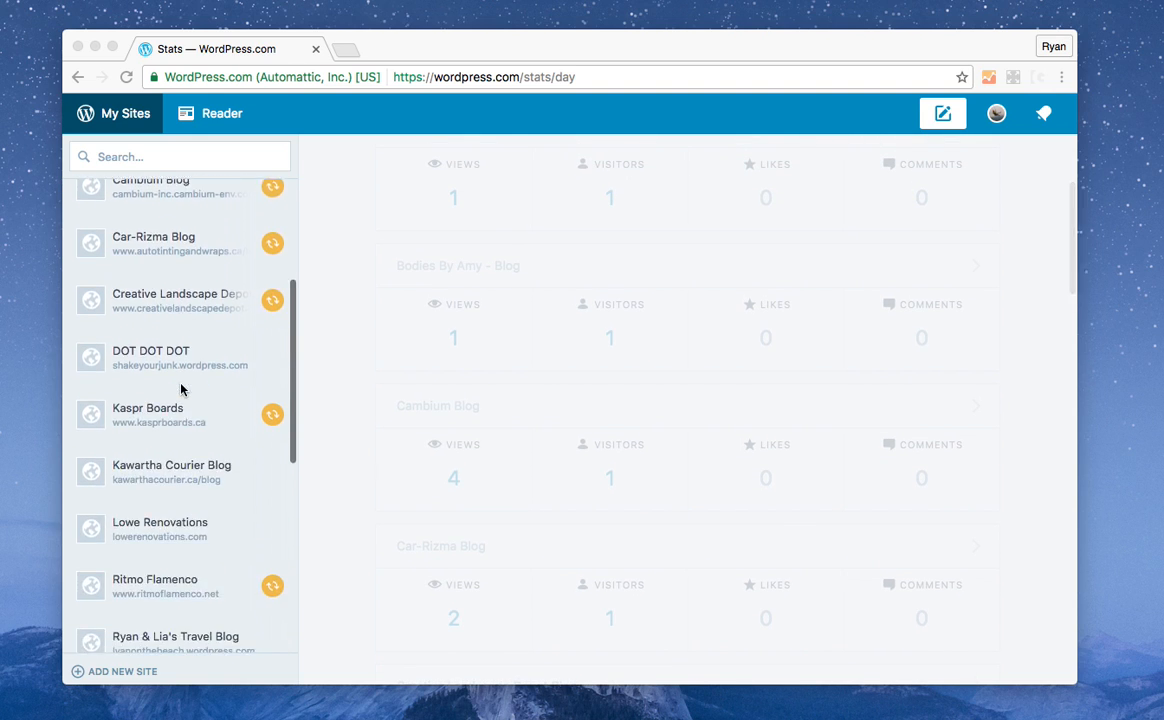
pyautogui.scroll(-3)
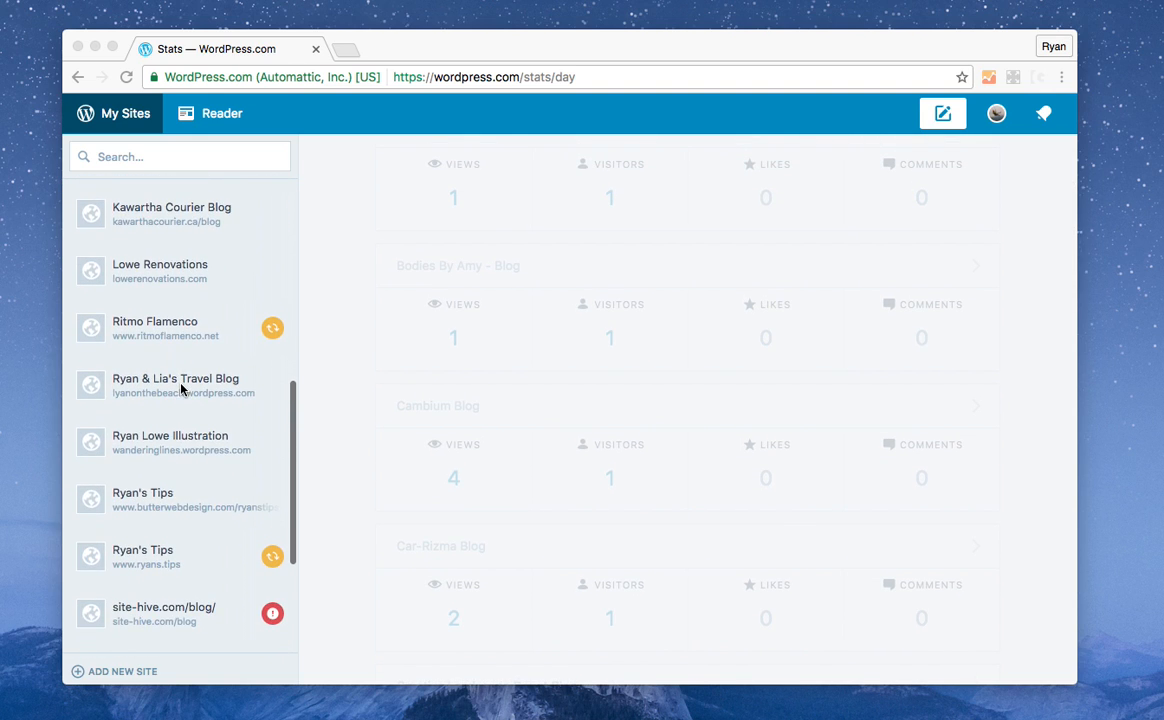
pyautogui.moveTo(192, 478)
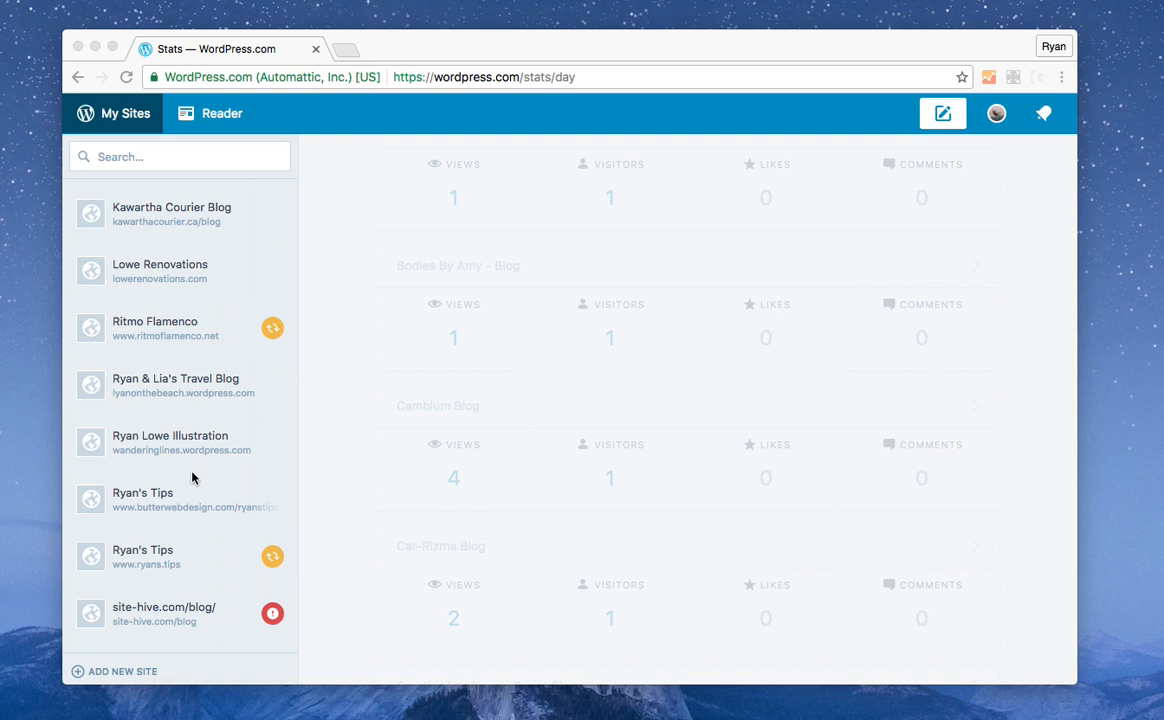
pyautogui.scroll(-3)
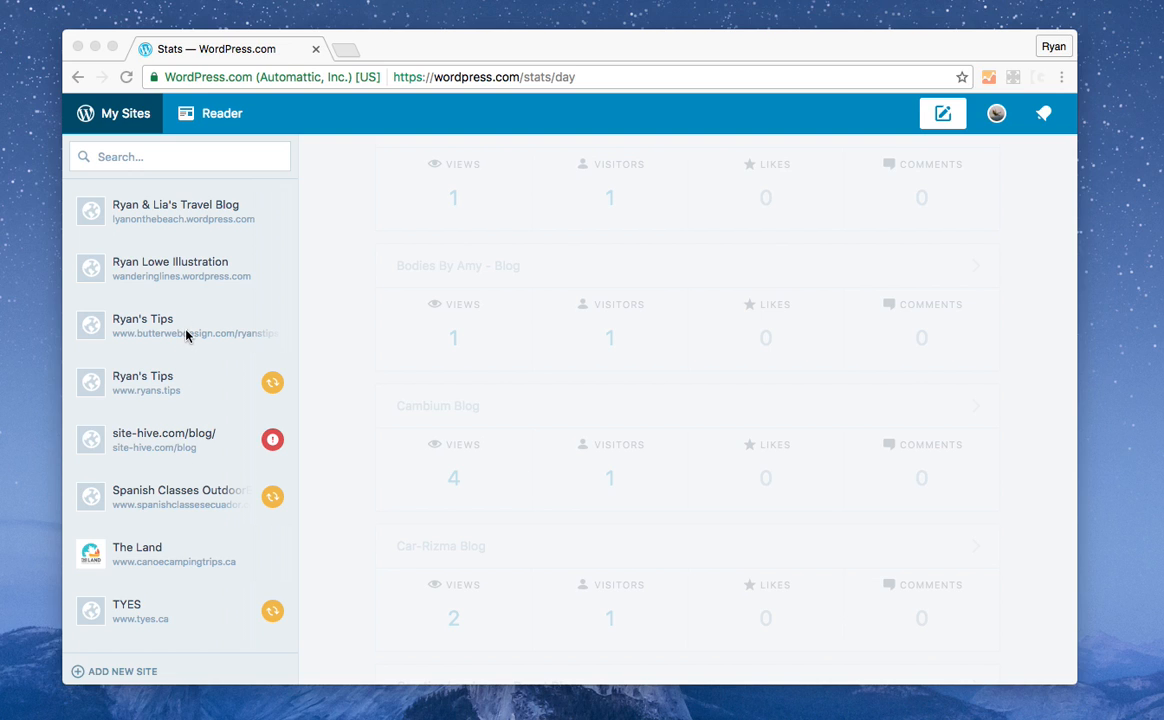
pyautogui.scroll(3)
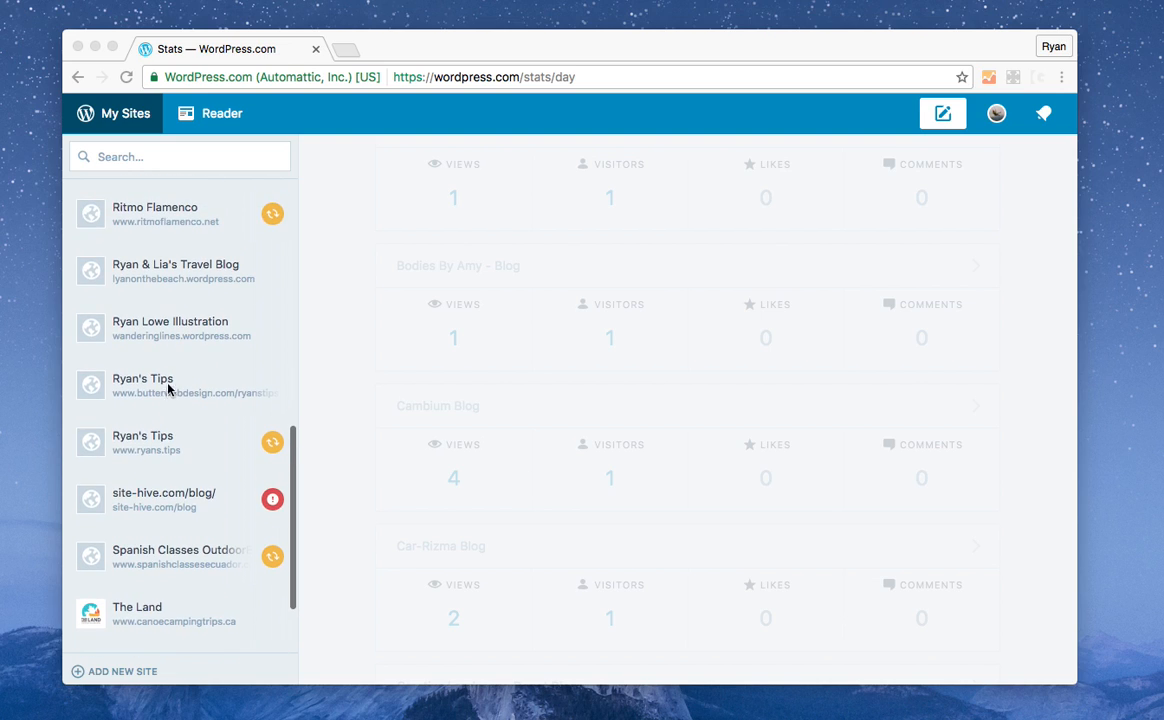
pyautogui.click(142, 384)
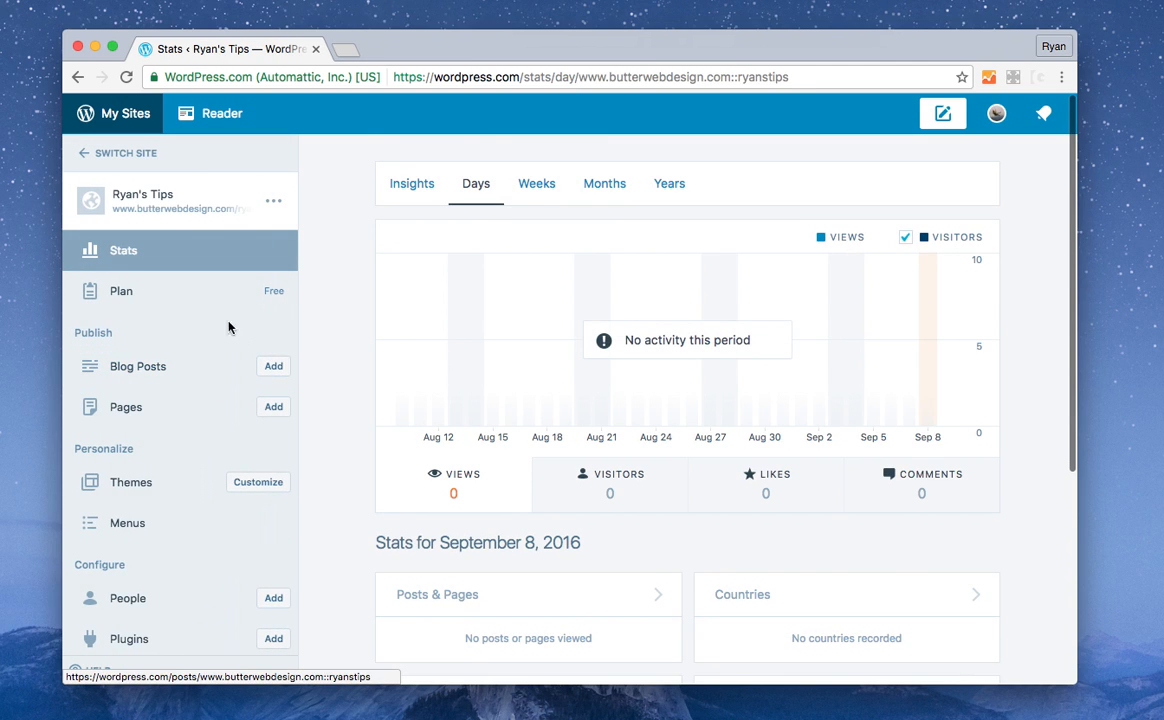
pyautogui.moveTo(112, 112)
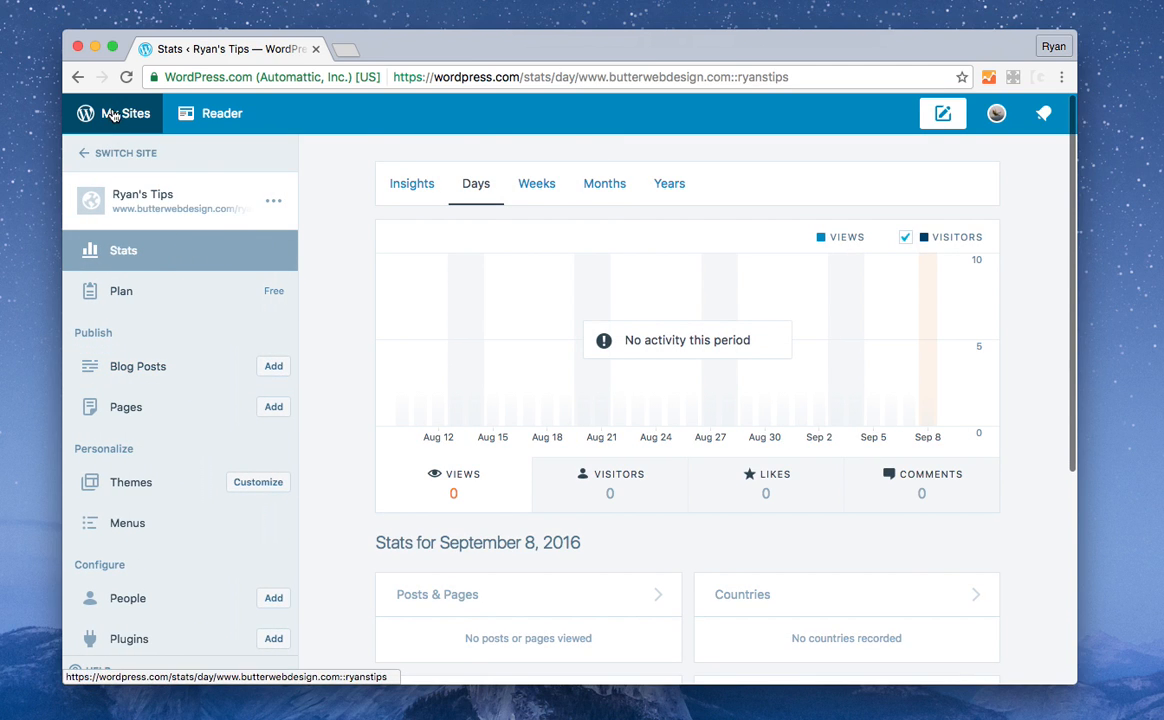
# Go to the Ryan's Tips site settings and scroll to the Jetpack section.
pyautogui.click(124, 152)
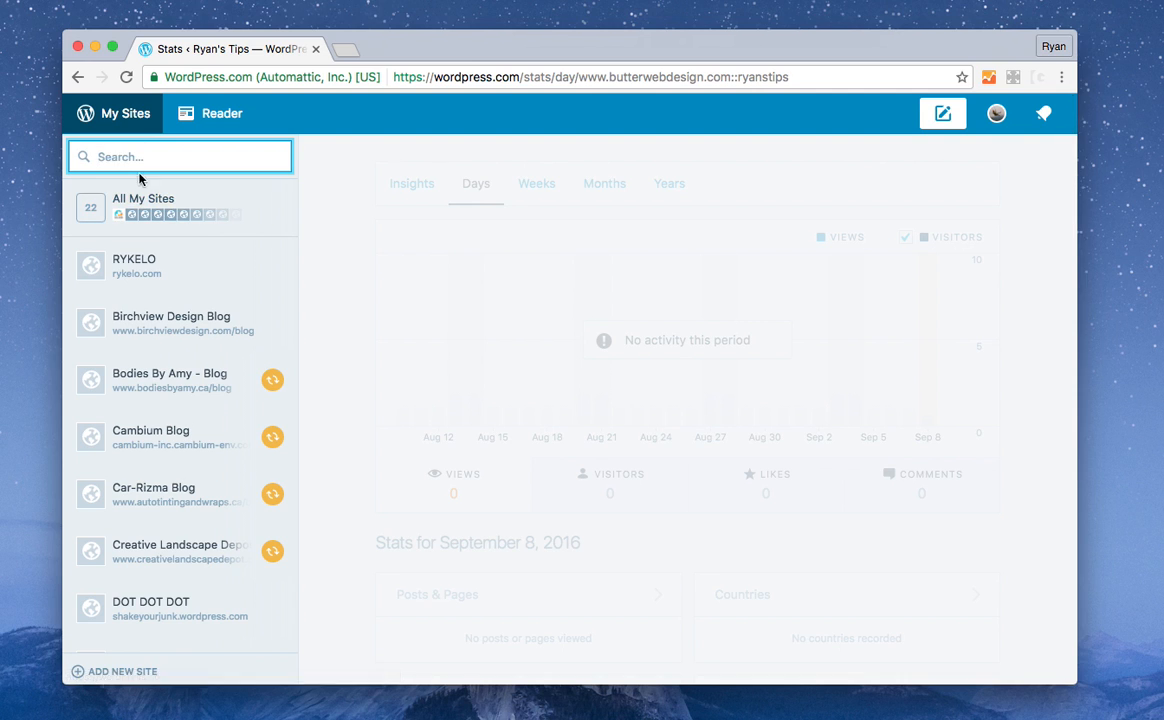
pyautogui.scroll(-3)
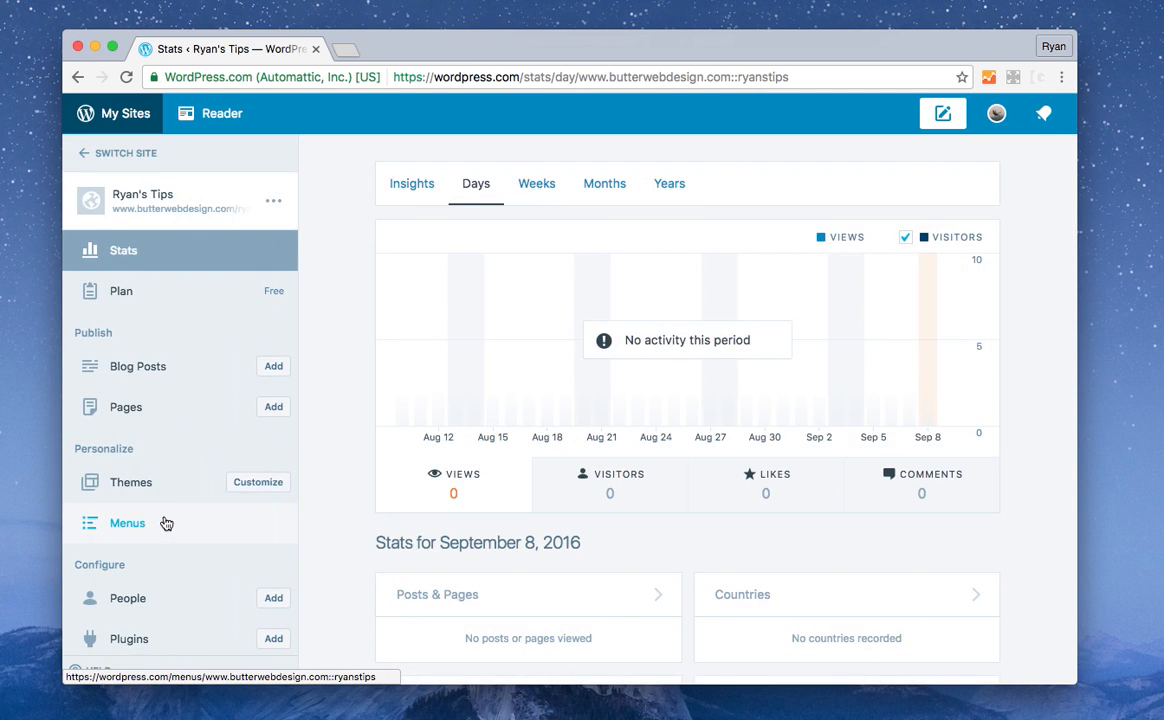
pyautogui.scroll(-3)
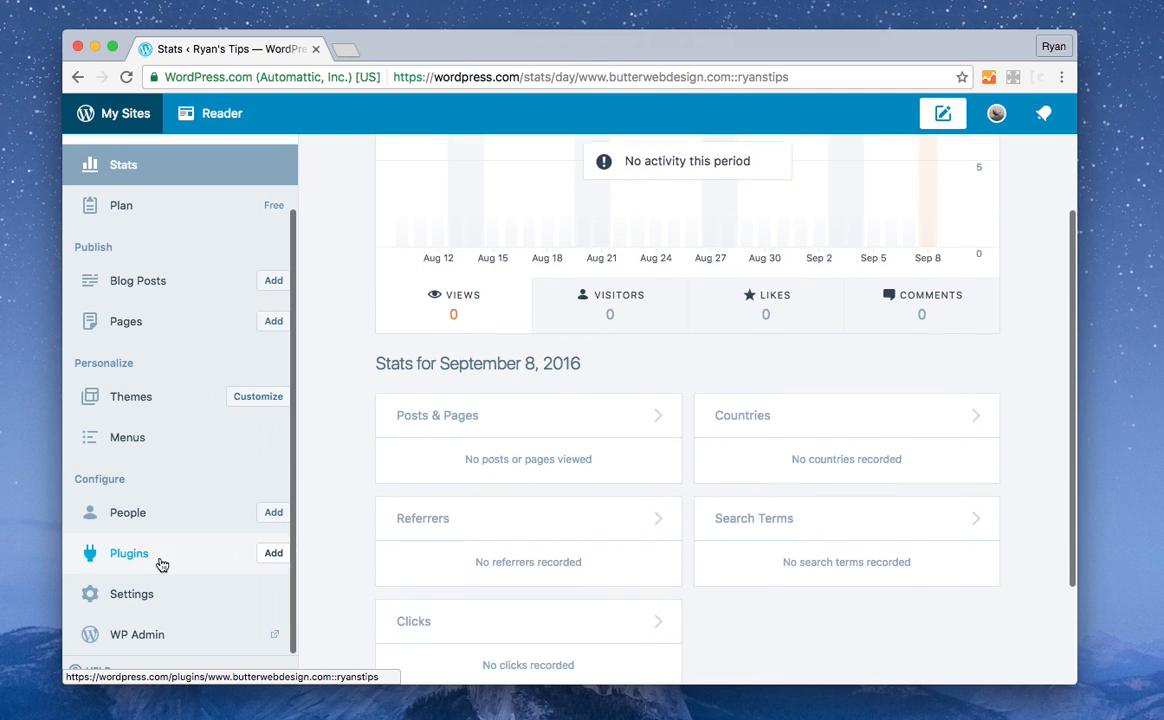
pyautogui.click(132, 592)
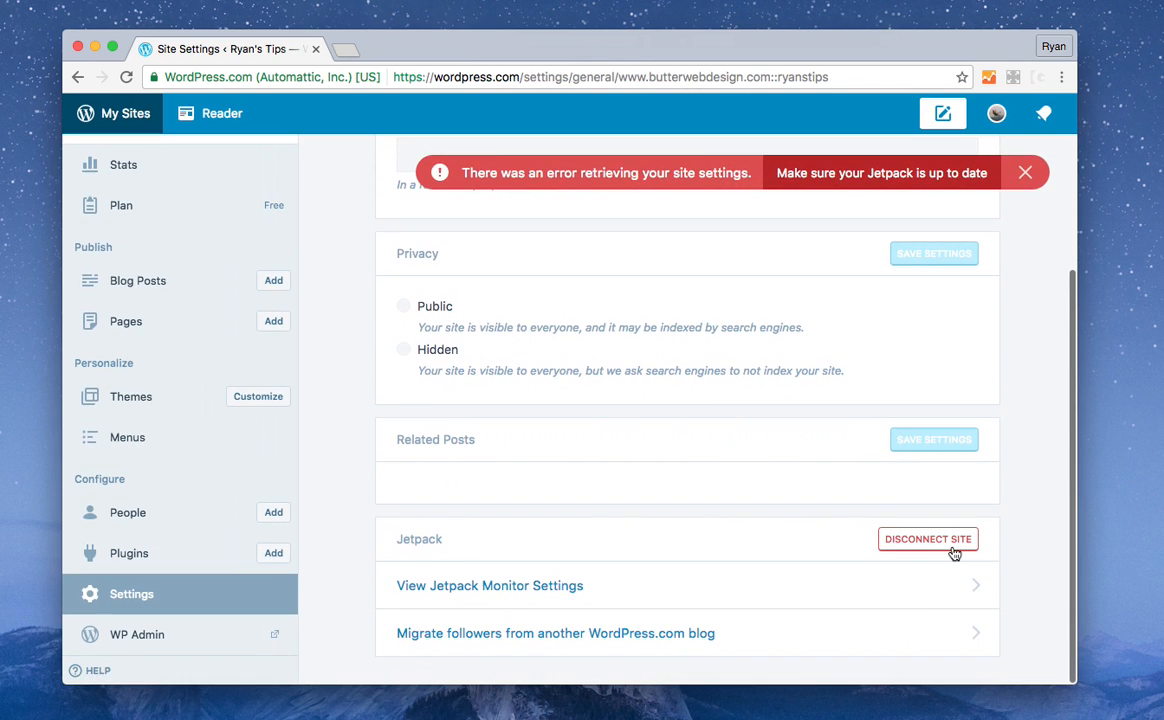
# Disconnect Ryan's Tips from Jetpack and confirm the disconnection.
pyautogui.click(926, 540)
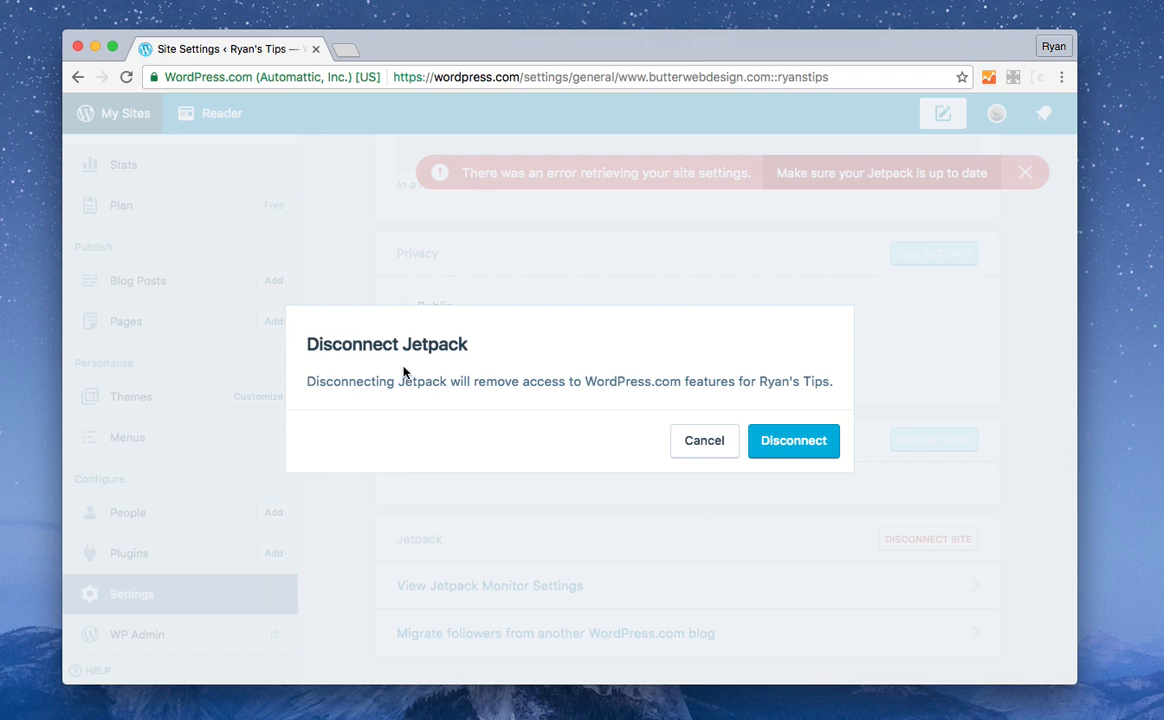
pyautogui.moveTo(750, 418)
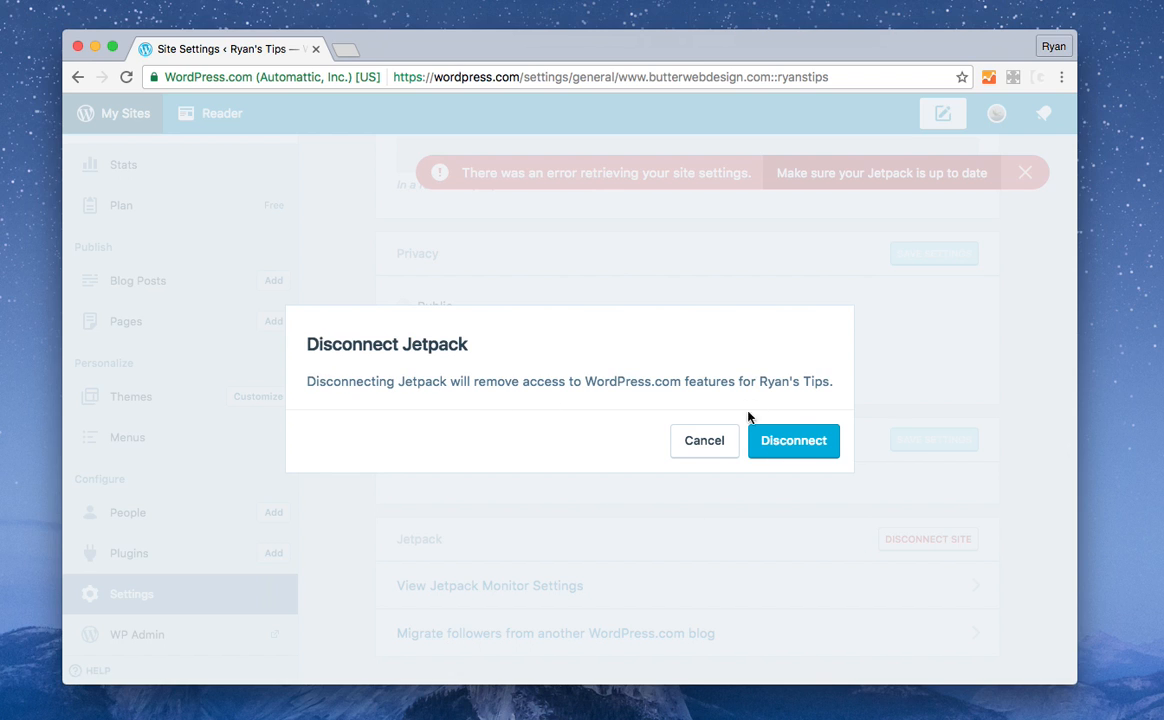
pyautogui.click(792, 440)
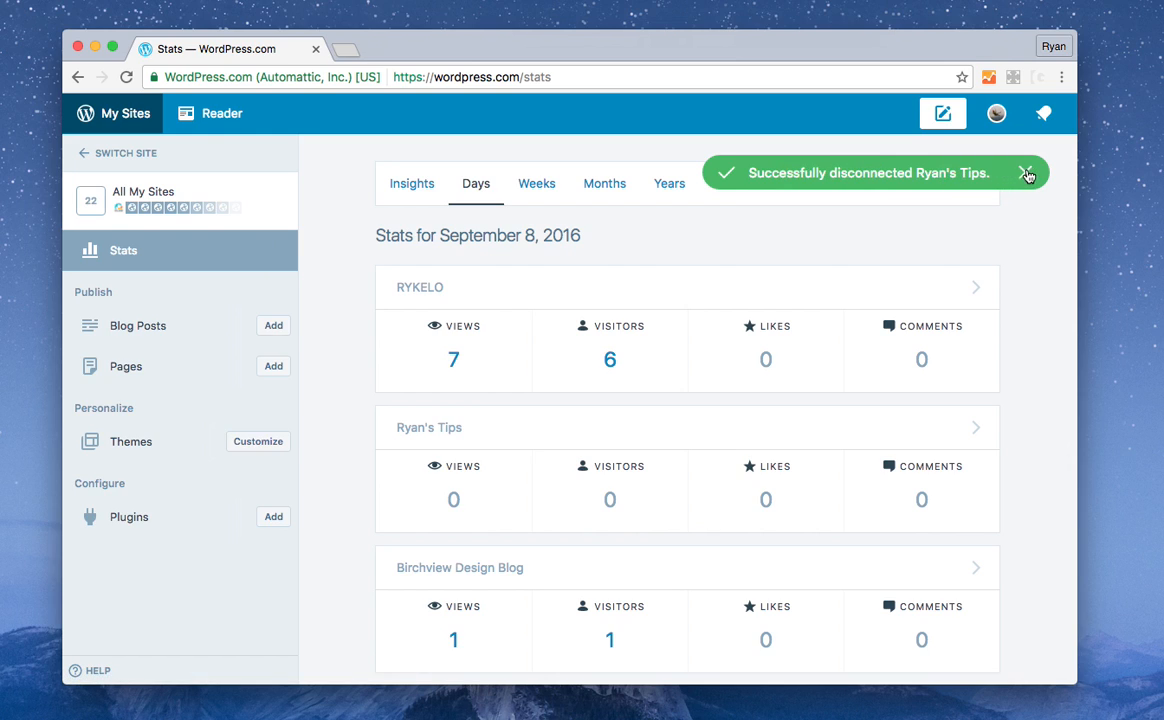
# Dismiss the success notice and switch to the DOT DOT DOT blog's stats insights.
pyautogui.click(1028, 172)
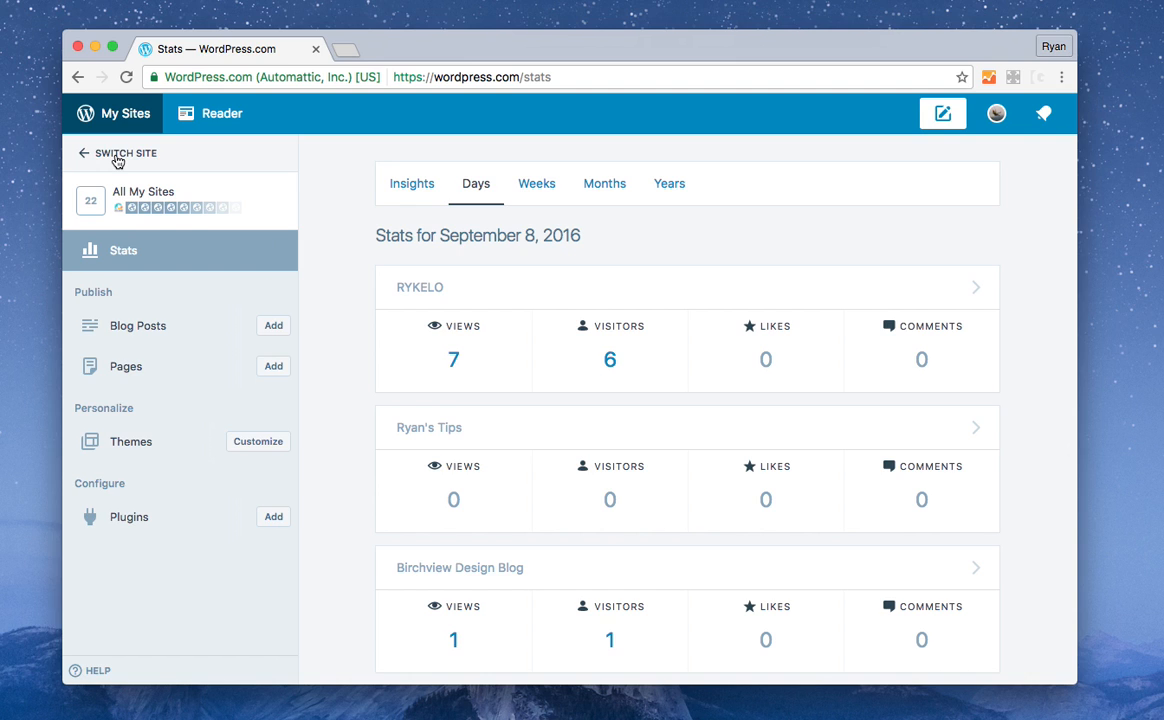
pyautogui.click(126, 152)
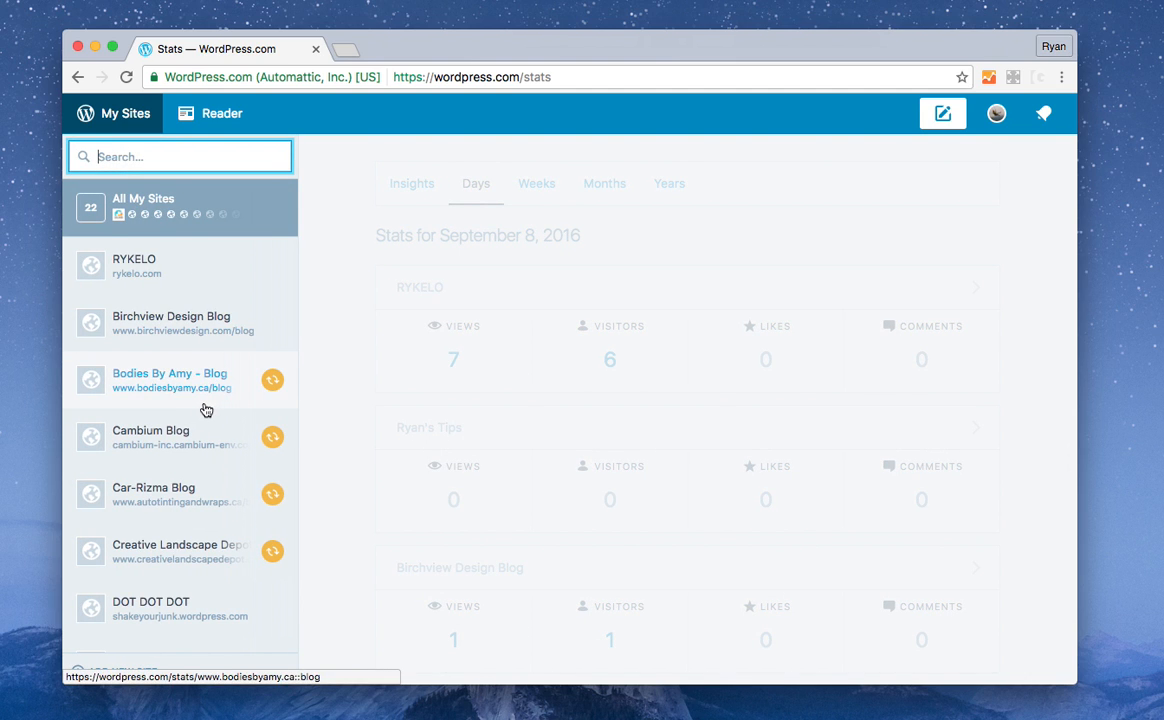
pyautogui.scroll(-3)
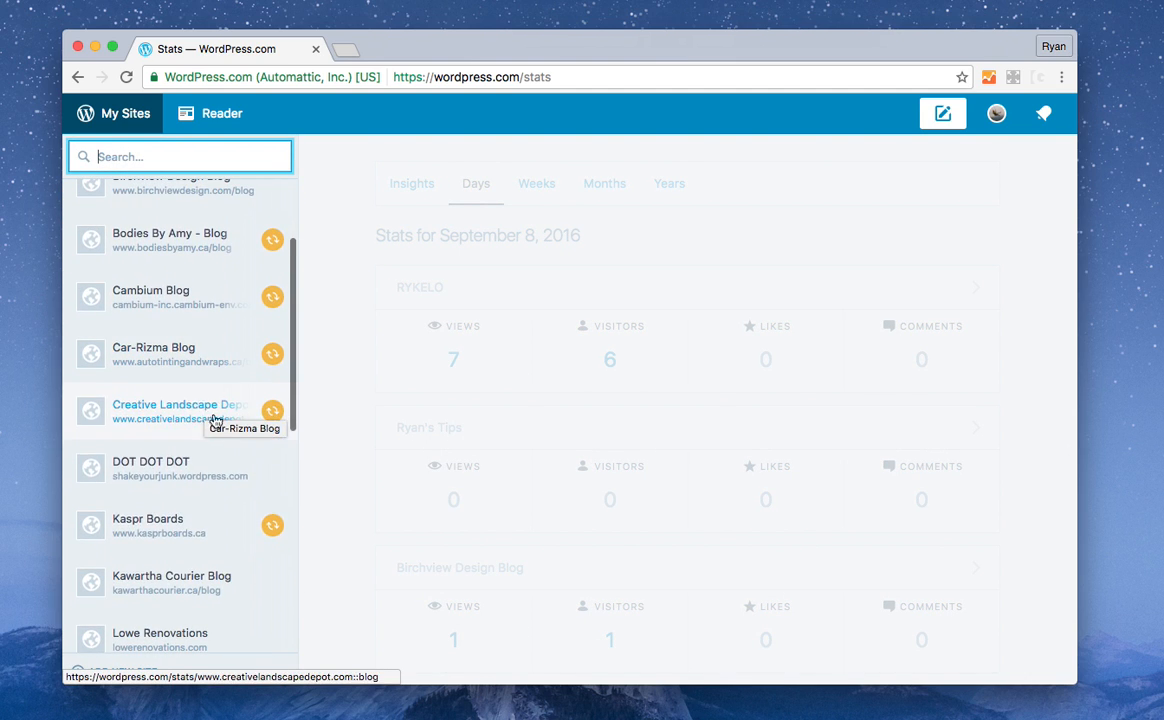
pyautogui.click(180, 468)
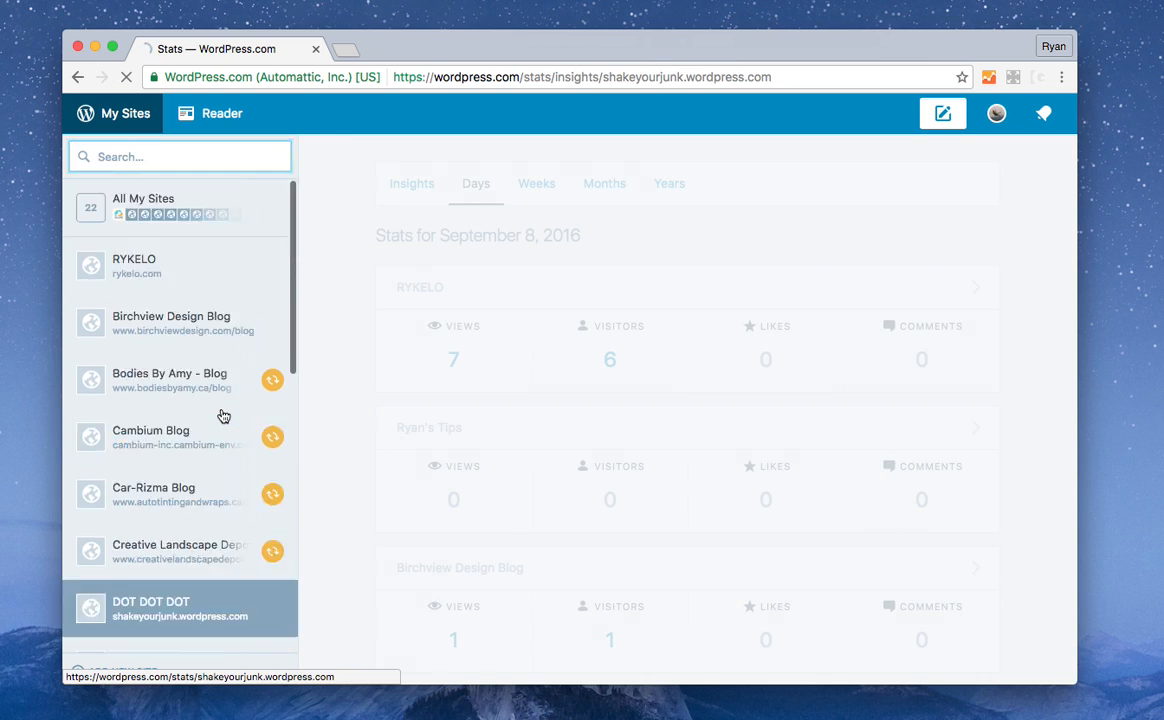
pyautogui.click(180, 608)
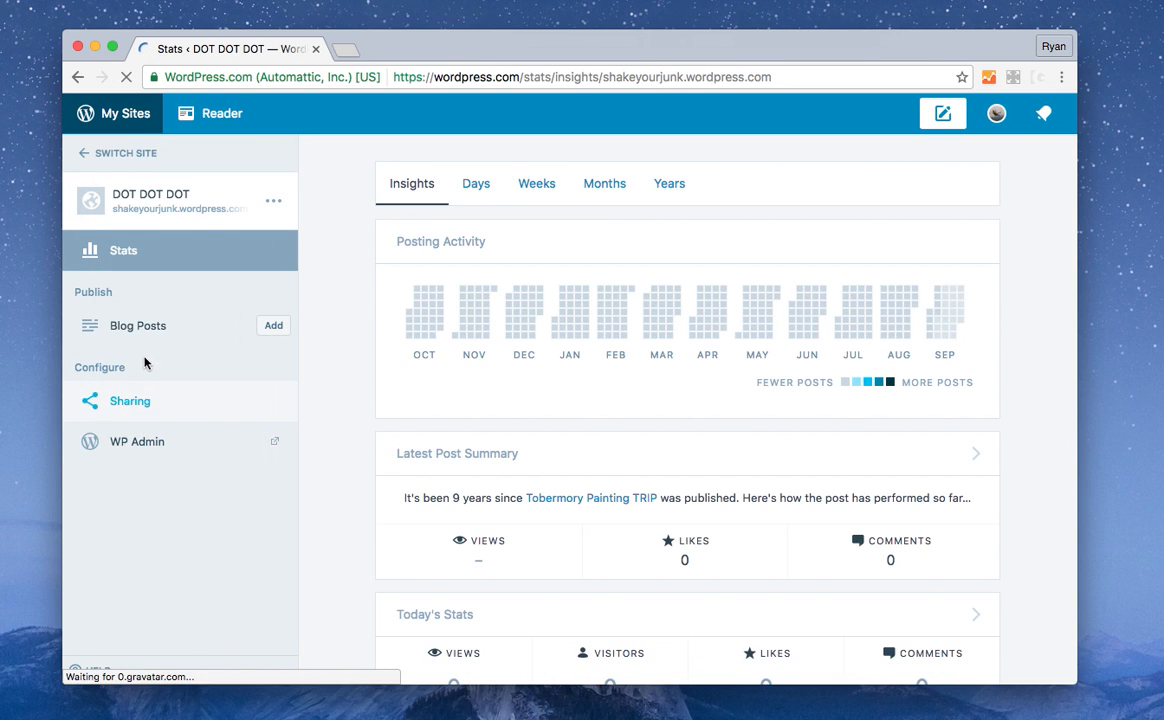
pyautogui.scroll(-3)
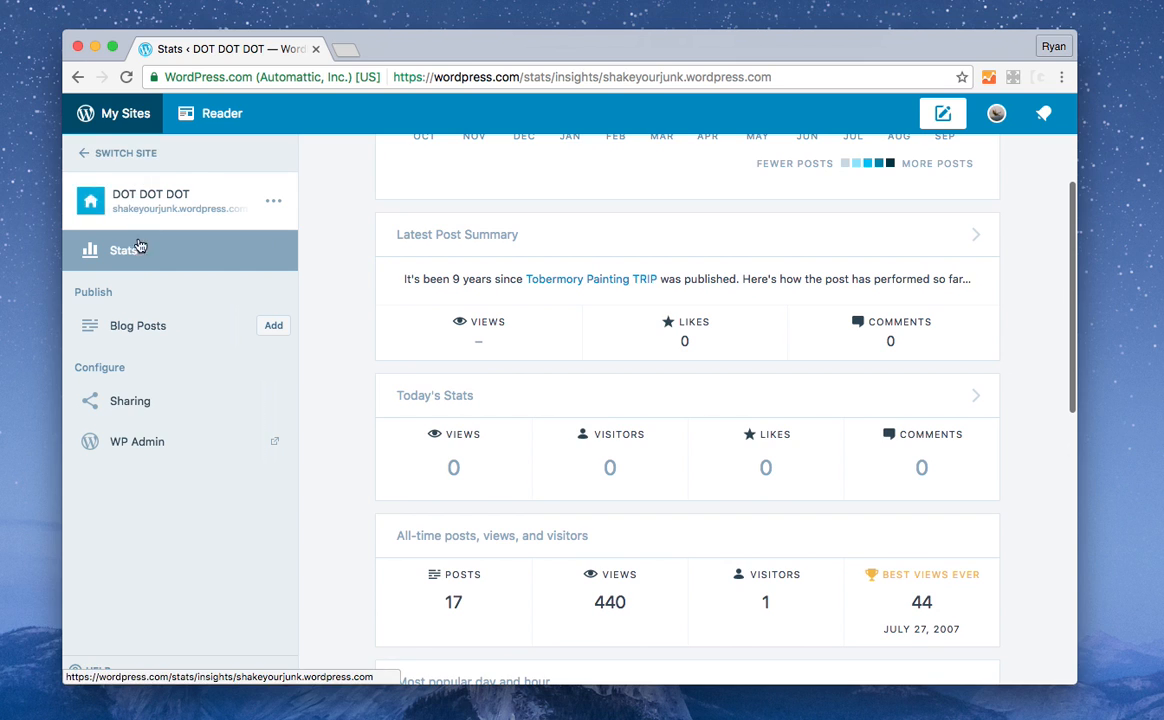
pyautogui.moveTo(136, 442)
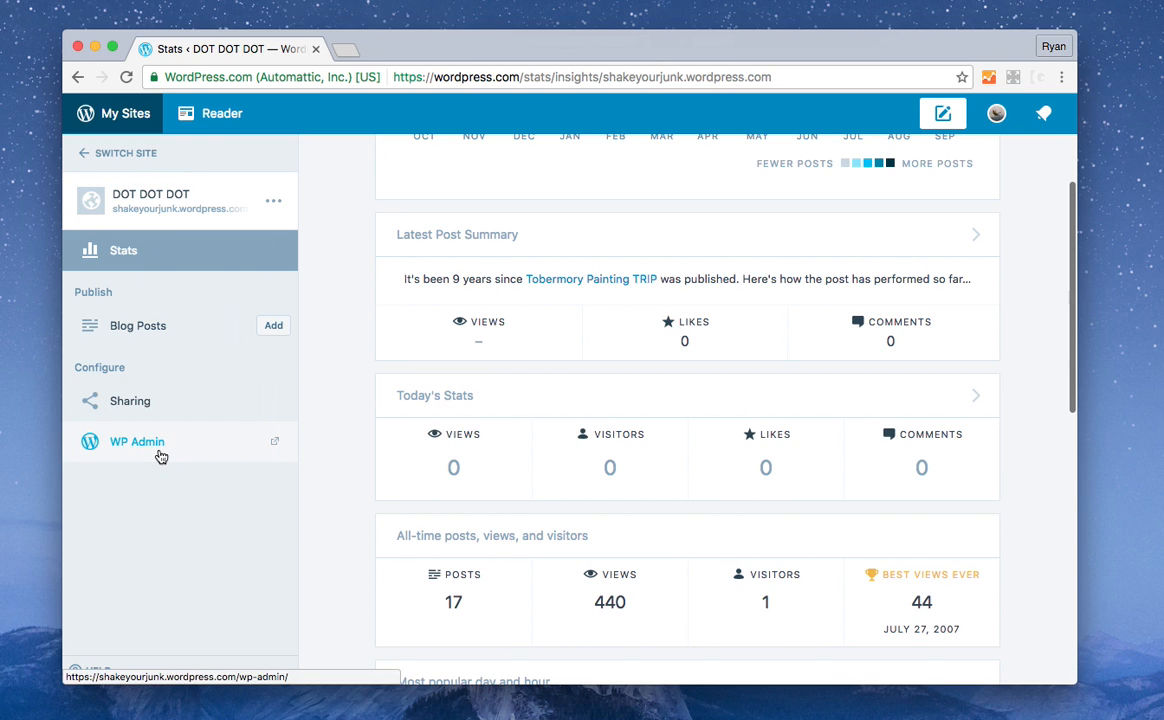
pyautogui.scroll(-3)
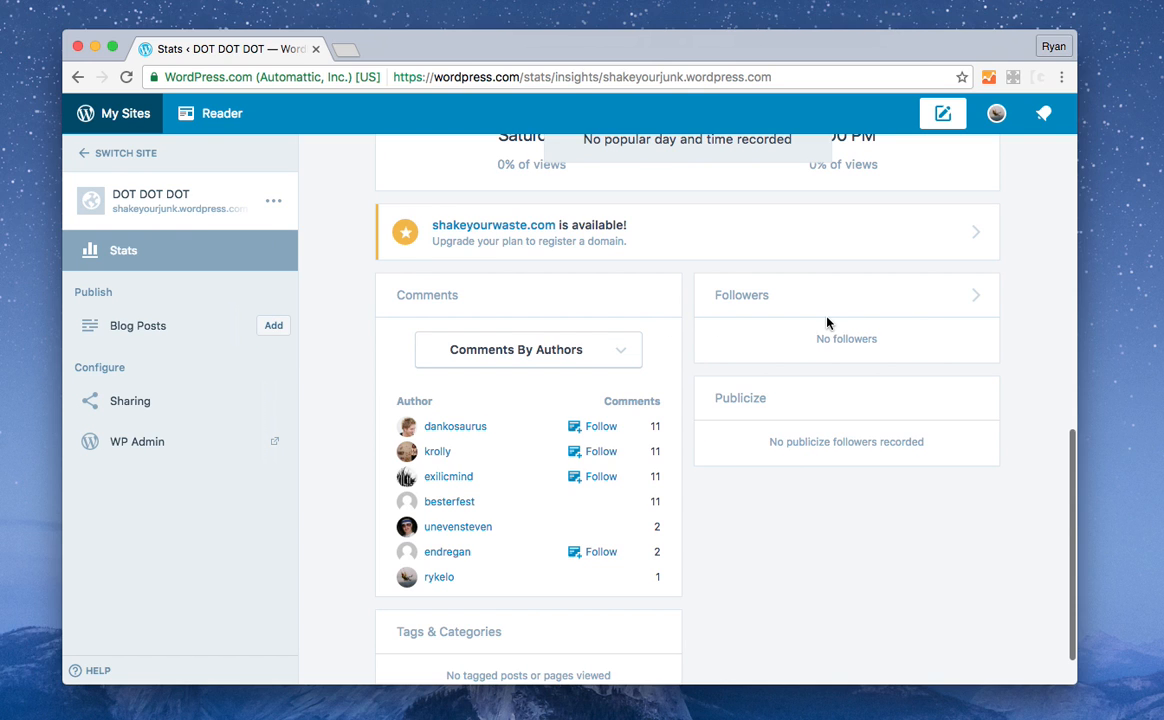
pyautogui.scroll(3)
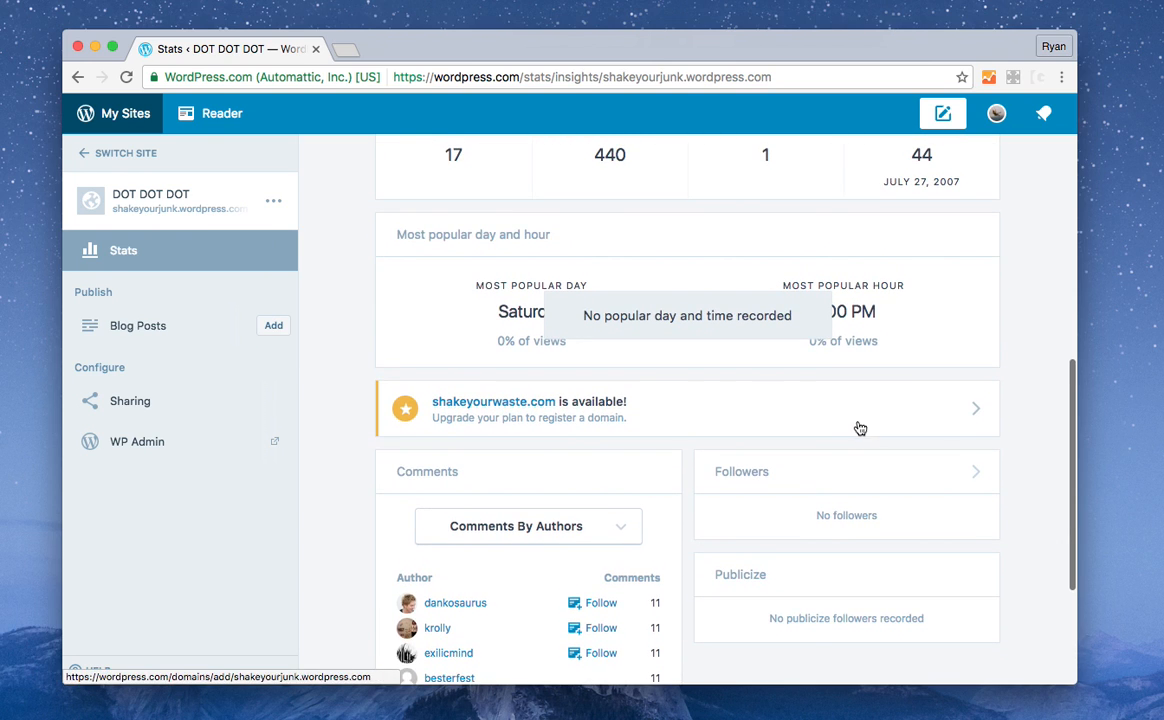
pyautogui.scroll(3)
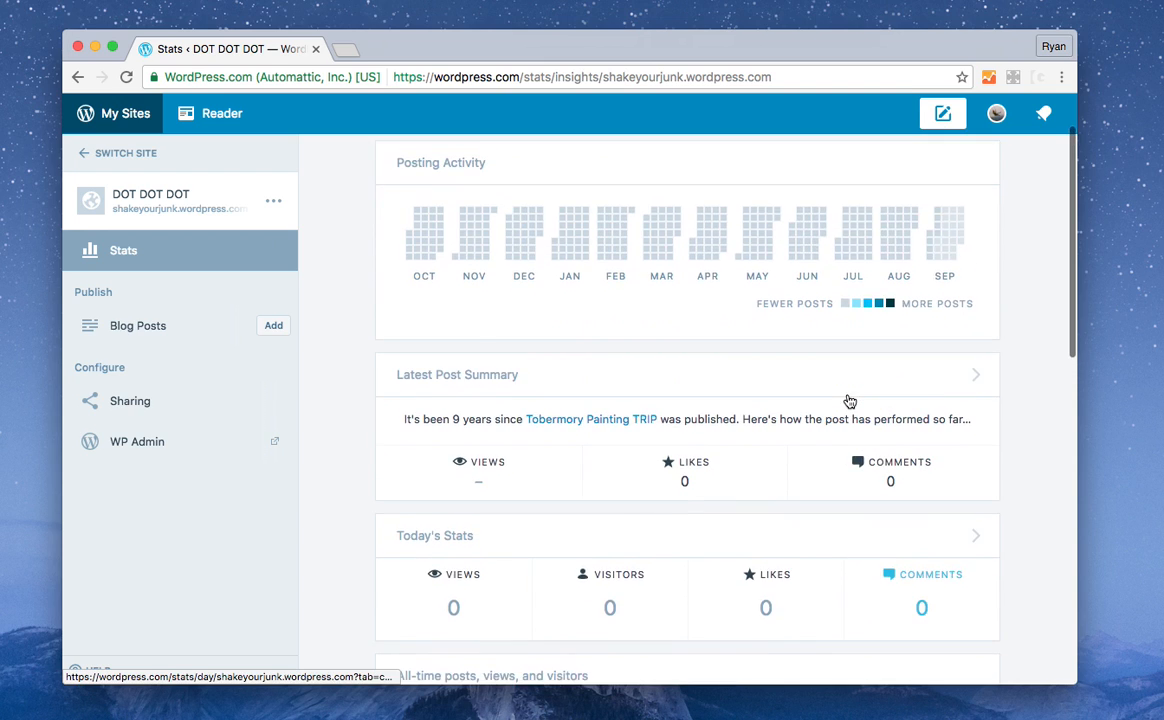
pyautogui.scroll(3)
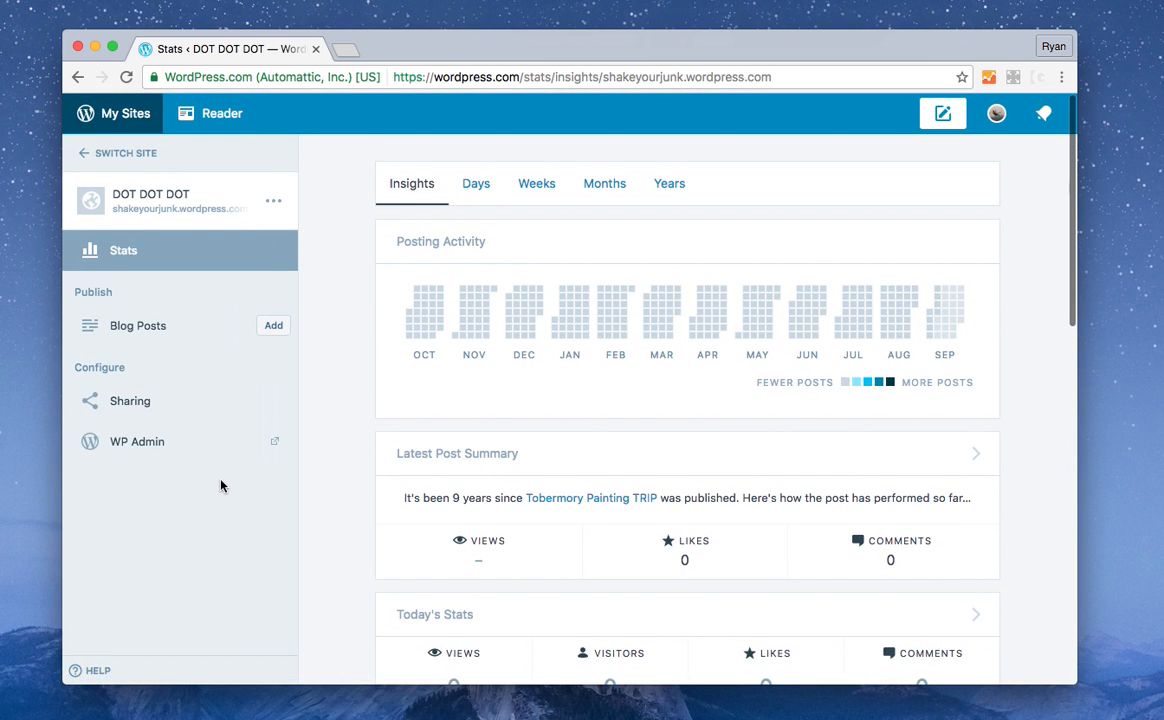
pyautogui.scroll(-3)
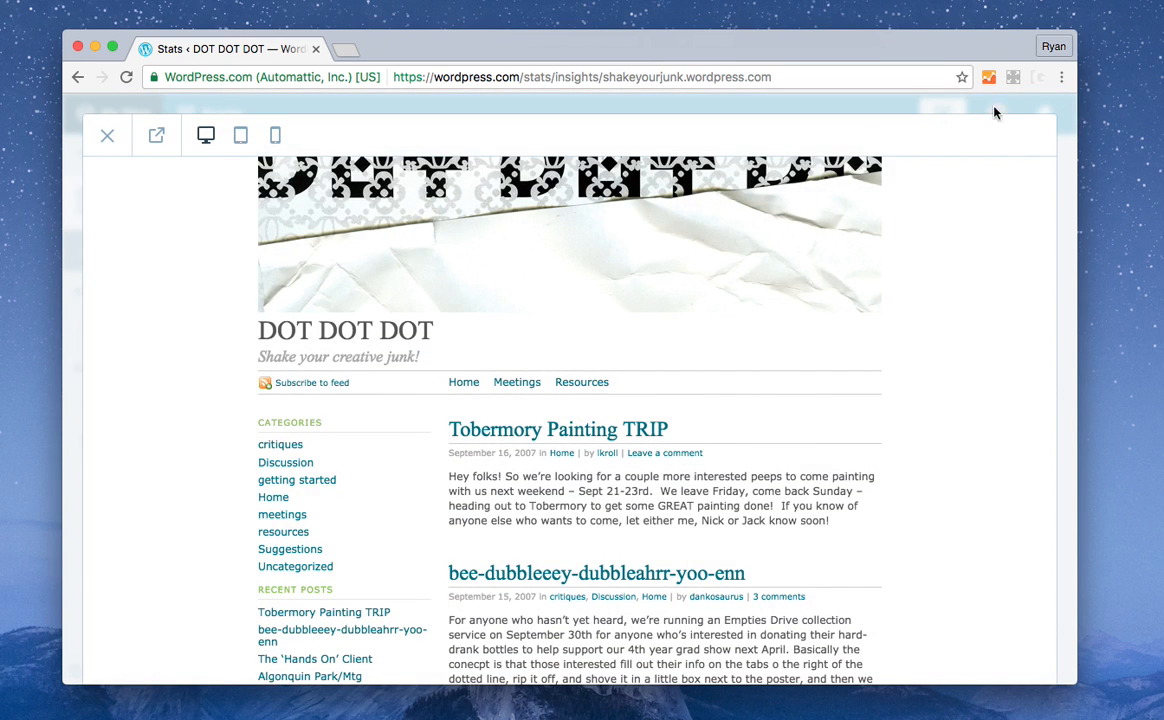
pyautogui.moveTo(156, 196)
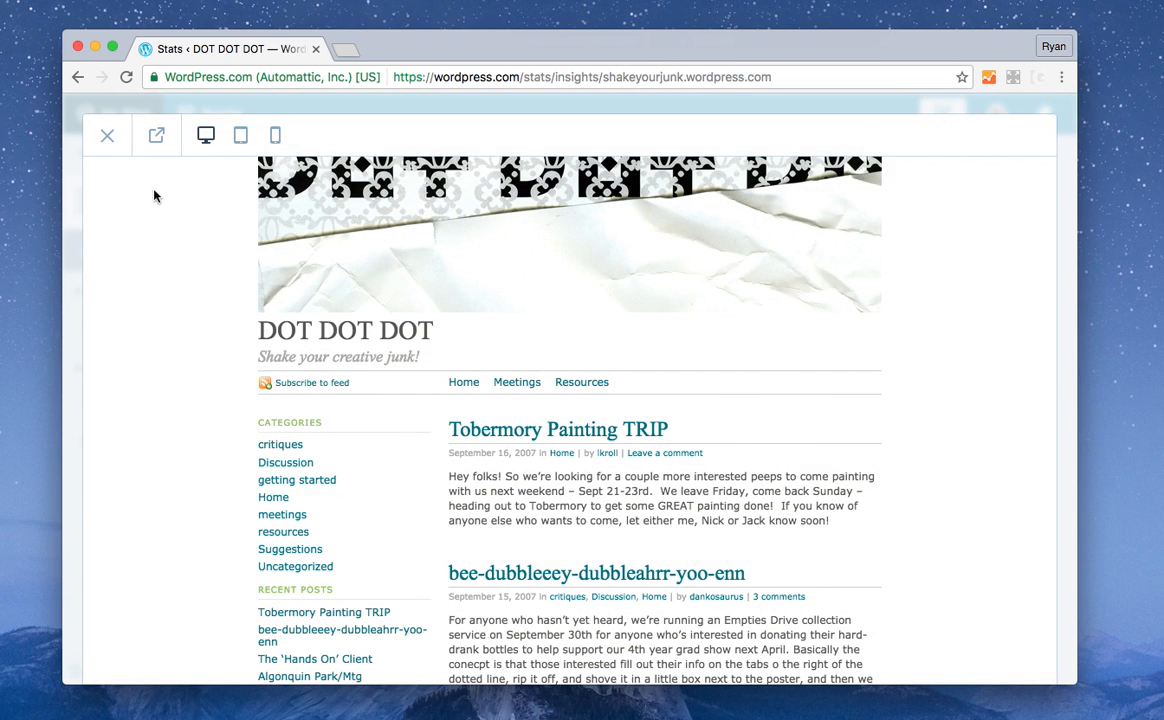
pyautogui.click(108, 136)
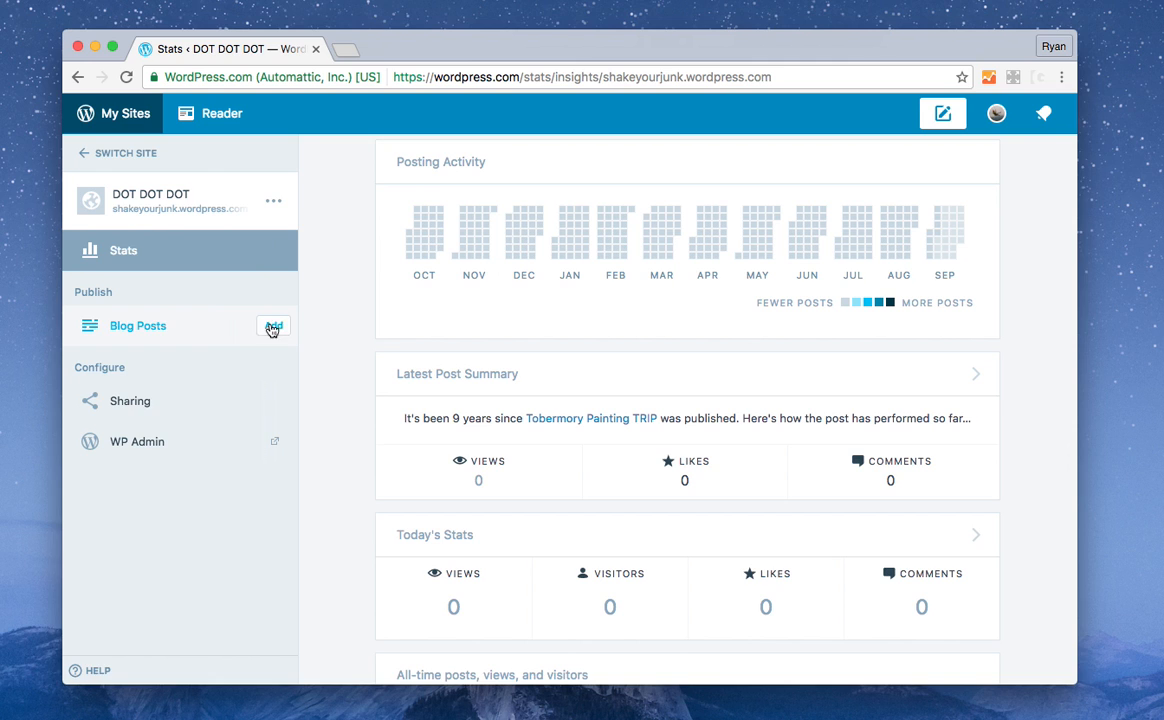
pyautogui.moveTo(248, 200)
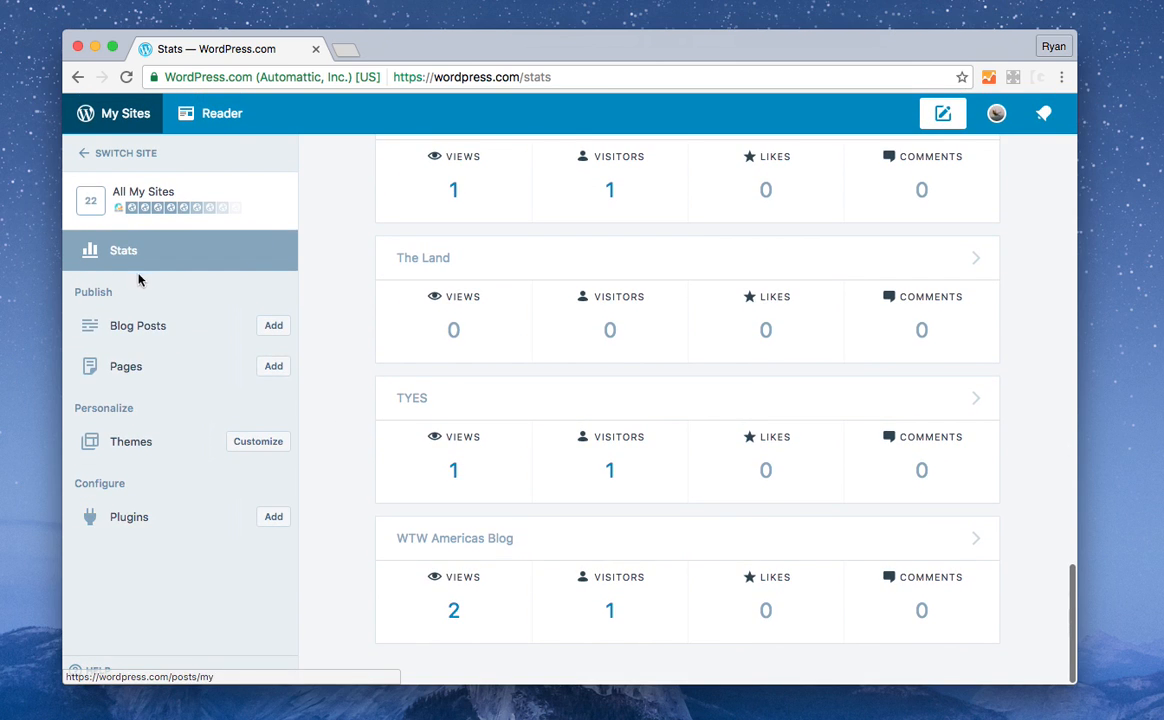
pyautogui.moveTo(140, 226)
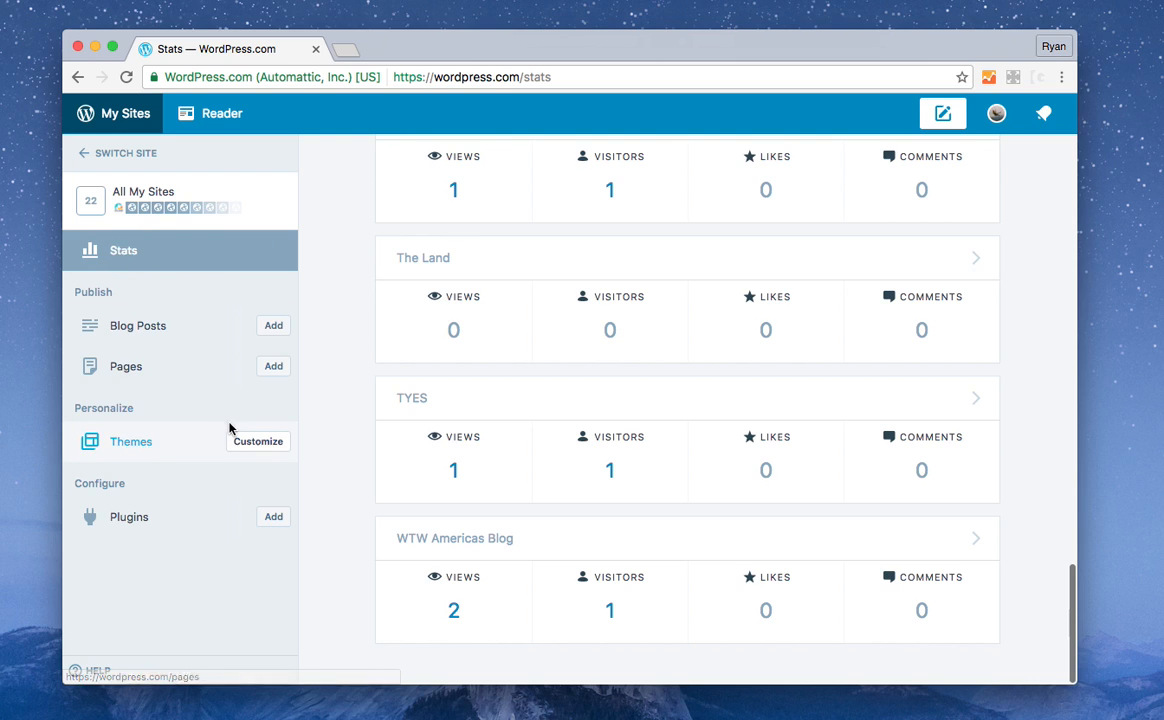
pyautogui.moveTo(136, 324)
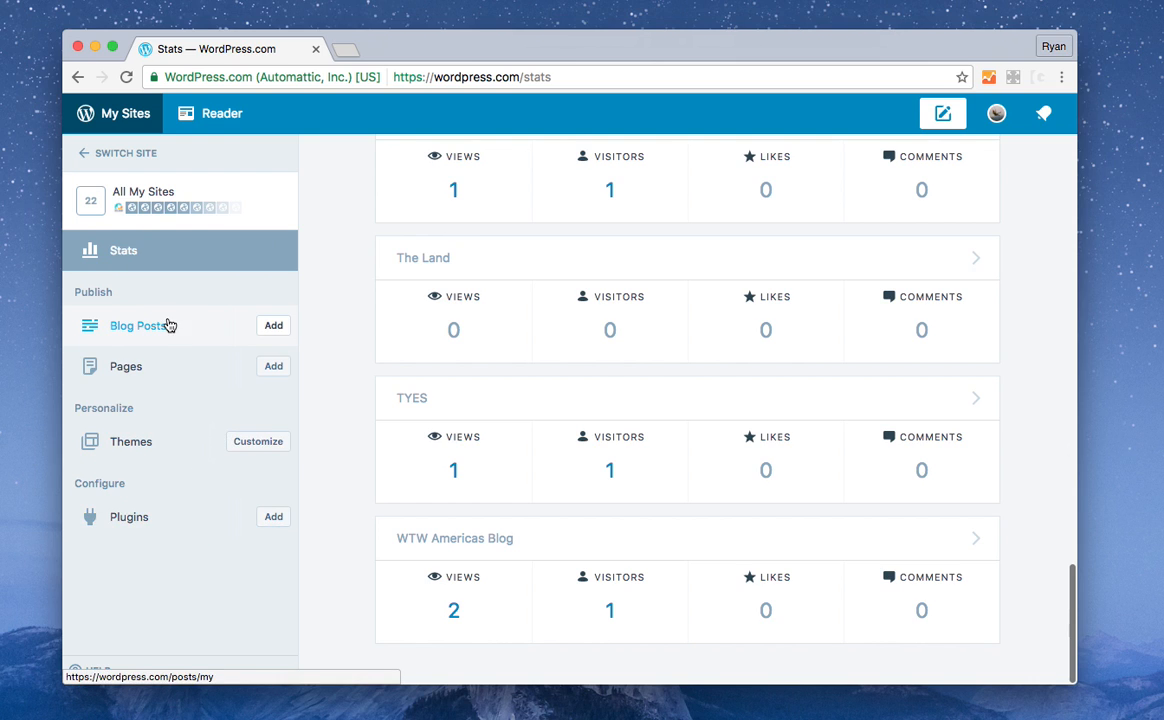
pyautogui.click(124, 152)
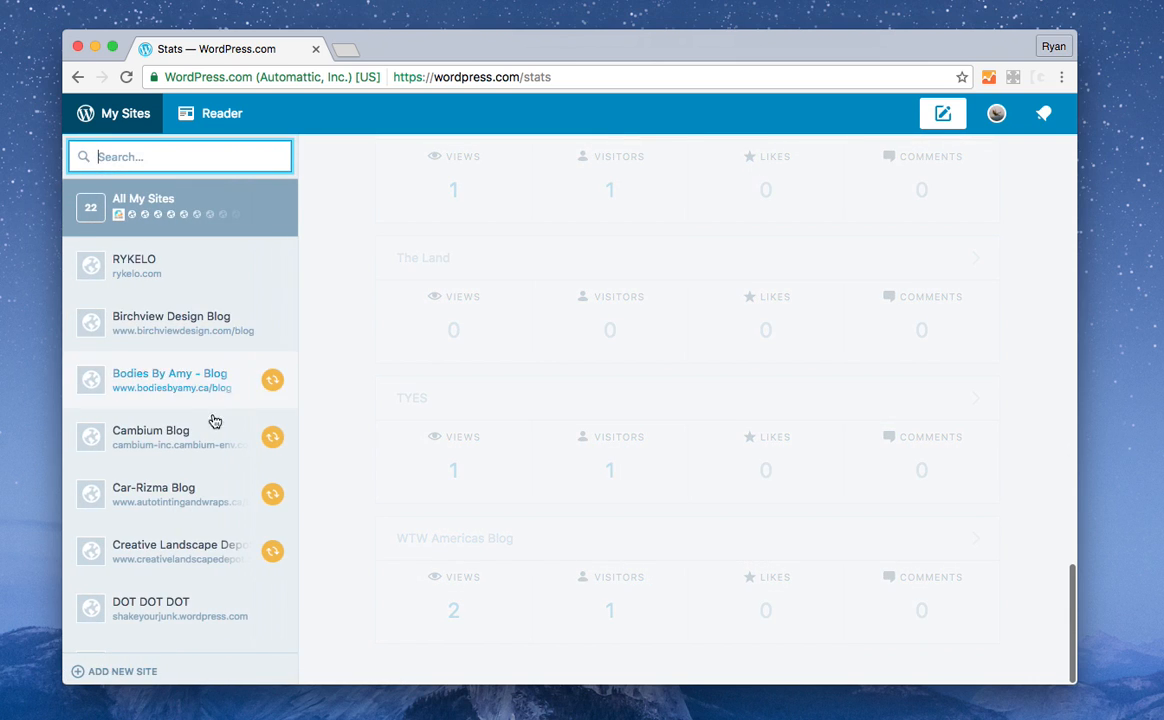
pyautogui.moveTo(180, 616)
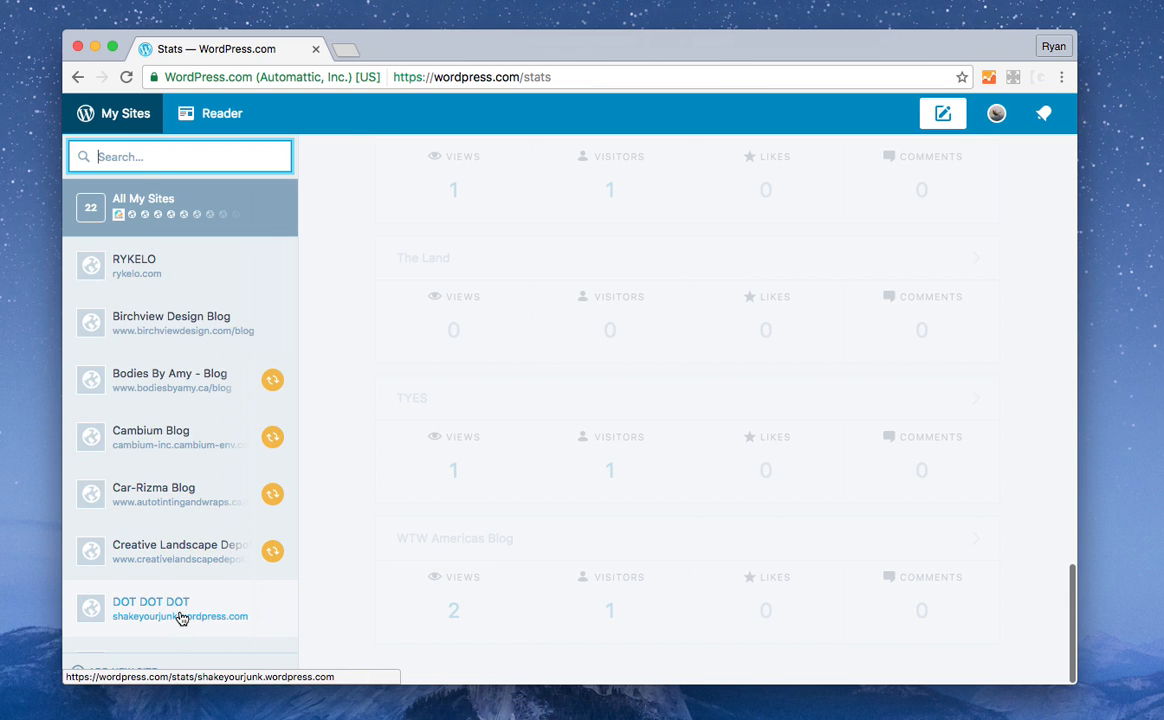
pyautogui.click(180, 608)
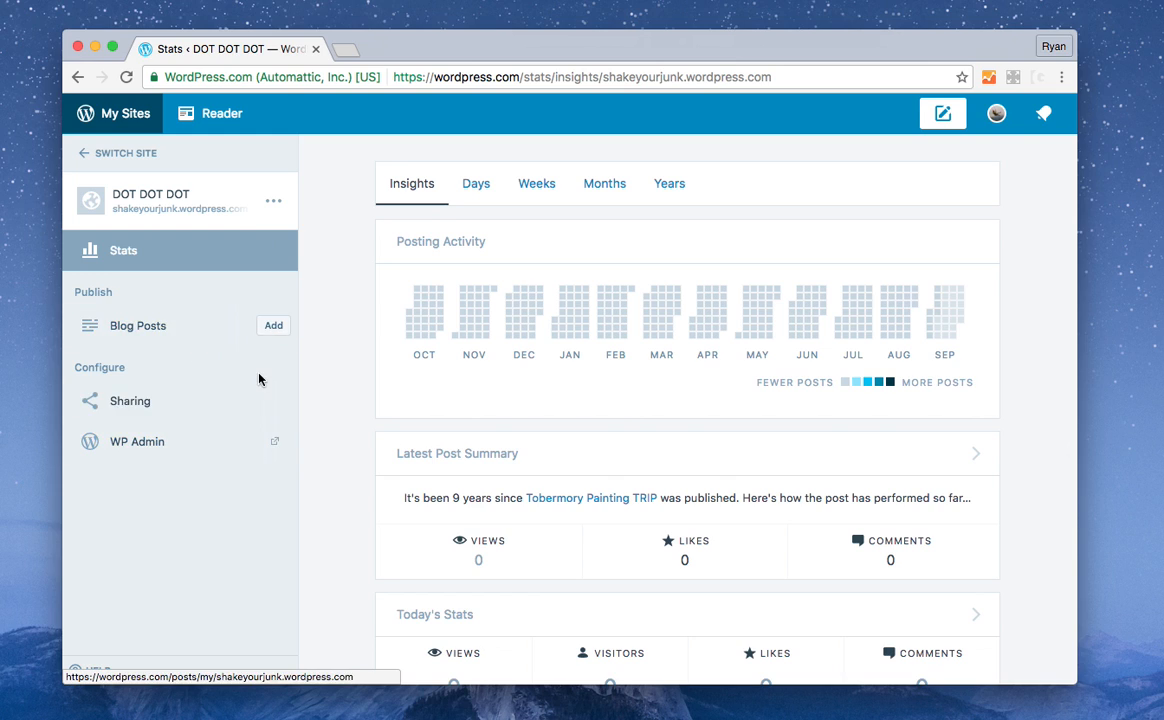
pyautogui.moveTo(268, 376)
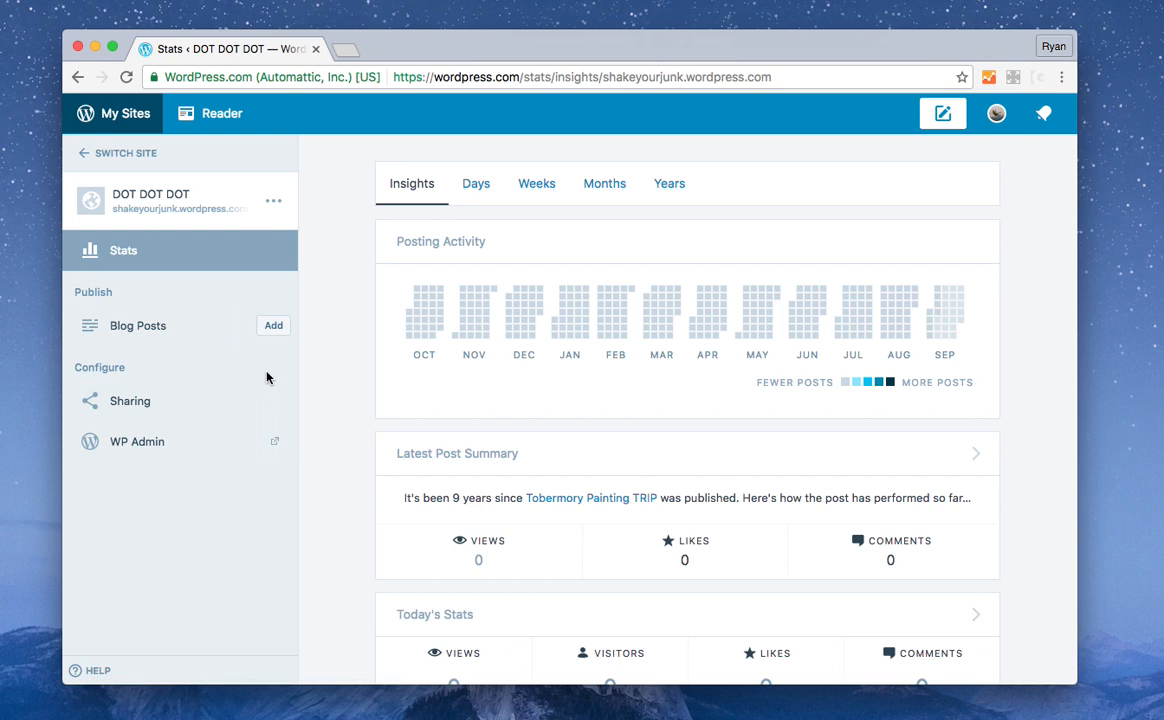
pyautogui.moveTo(252, 364)
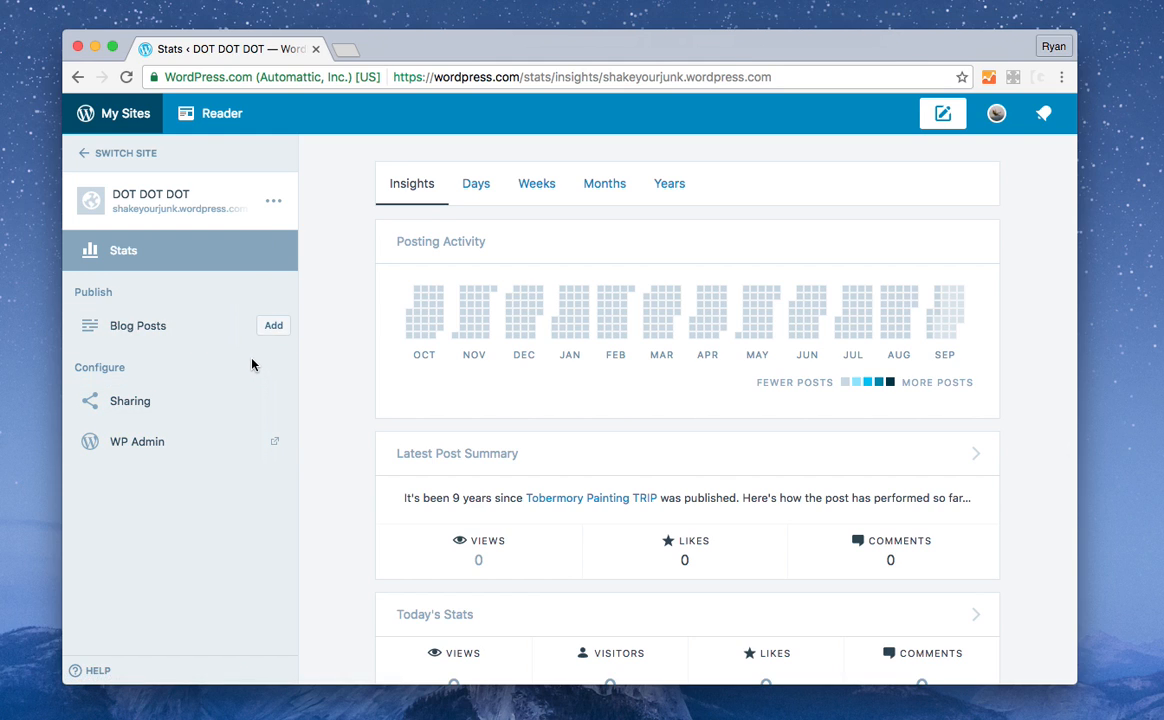
pyautogui.scroll(-3)
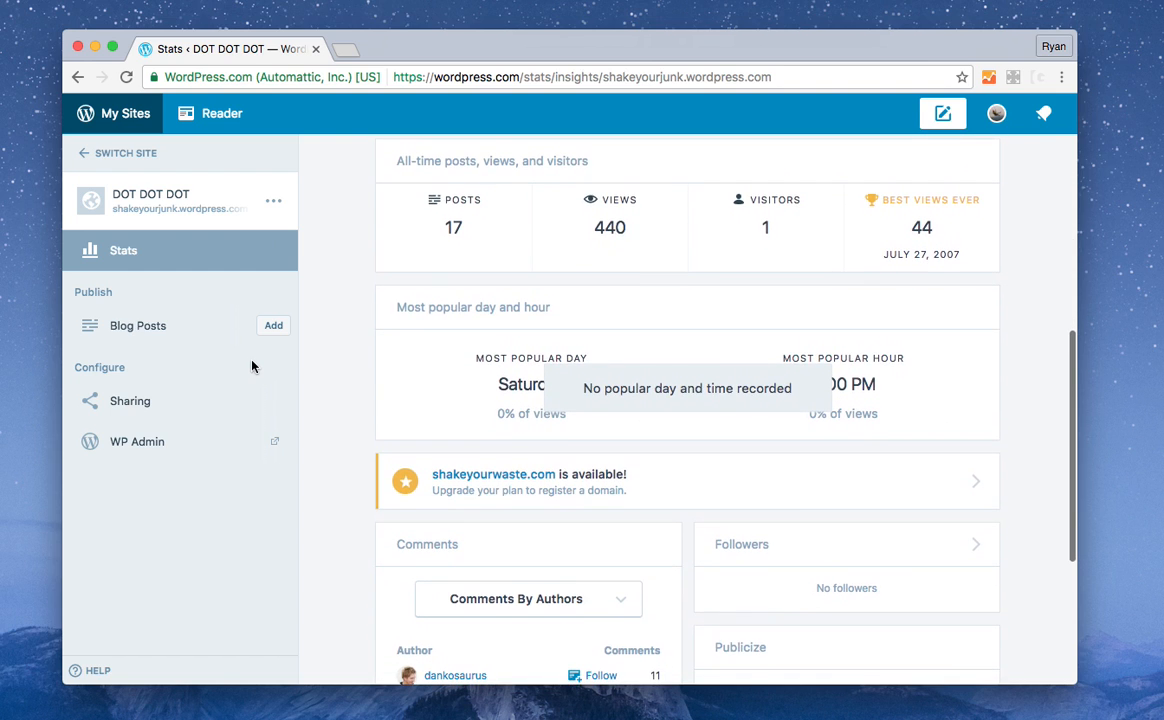
pyautogui.scroll(-3)
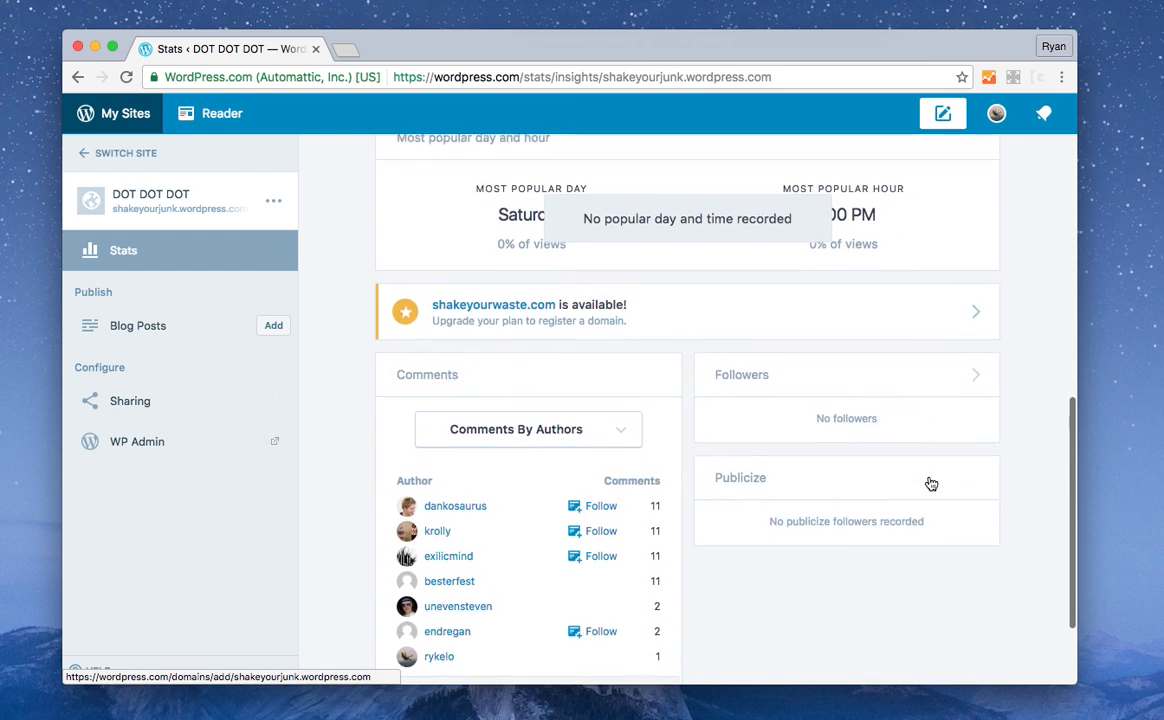
pyautogui.scroll(3)
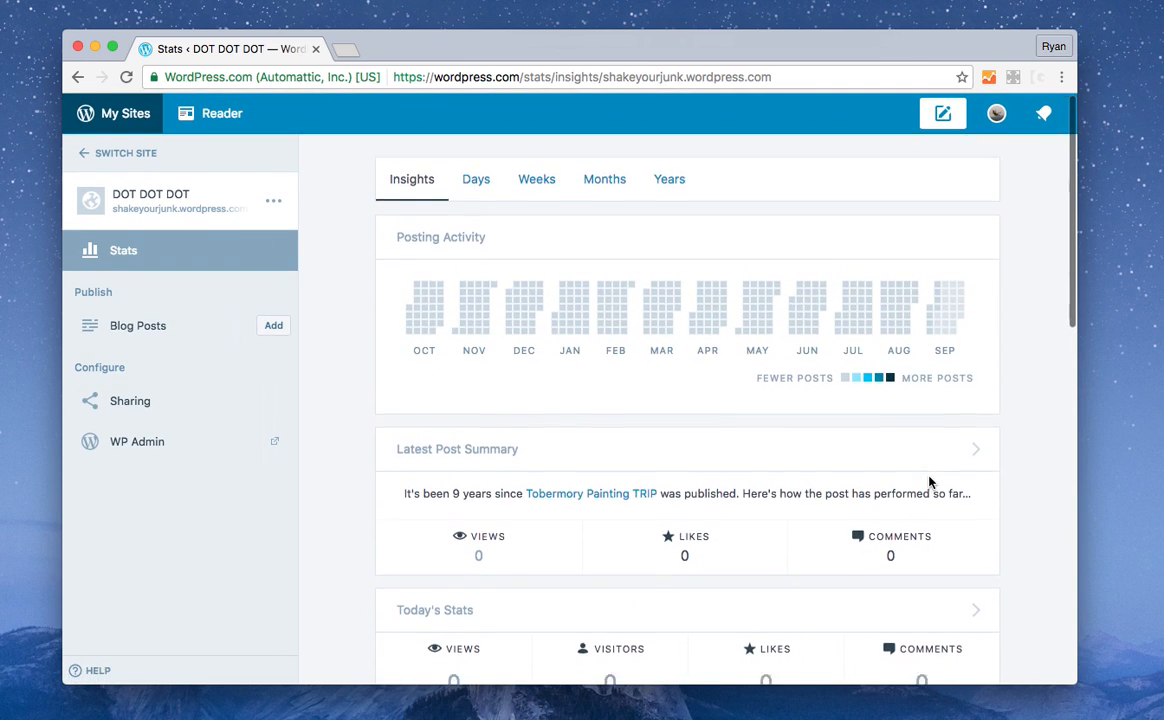